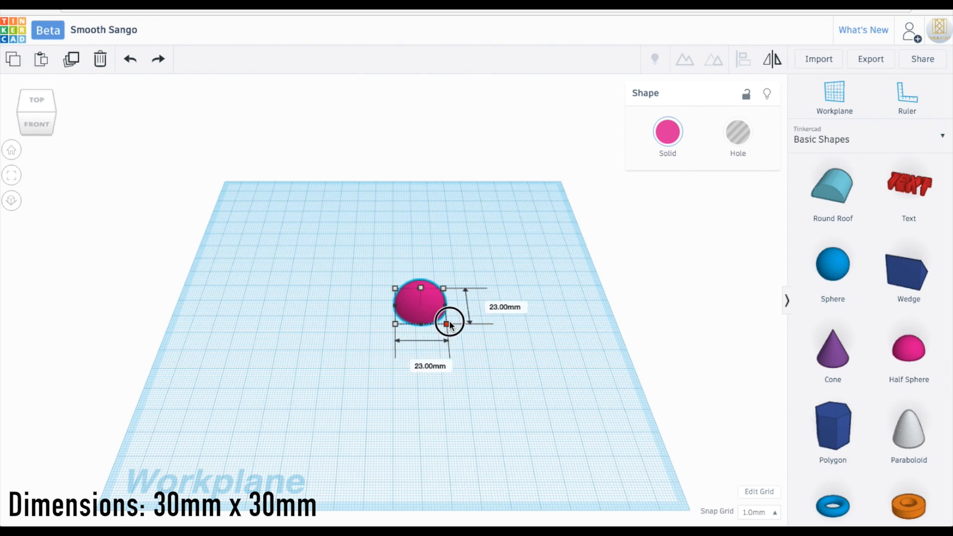
Step: Resize the half sphere, place a duplicate beside it and raise one above the other
drag(447, 324, 468, 338)
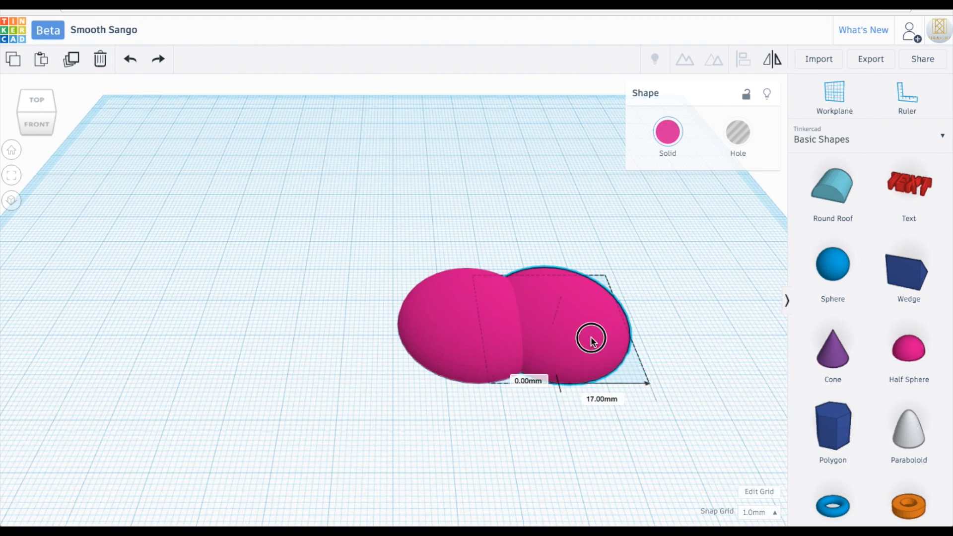
drag(590, 339, 570, 186)
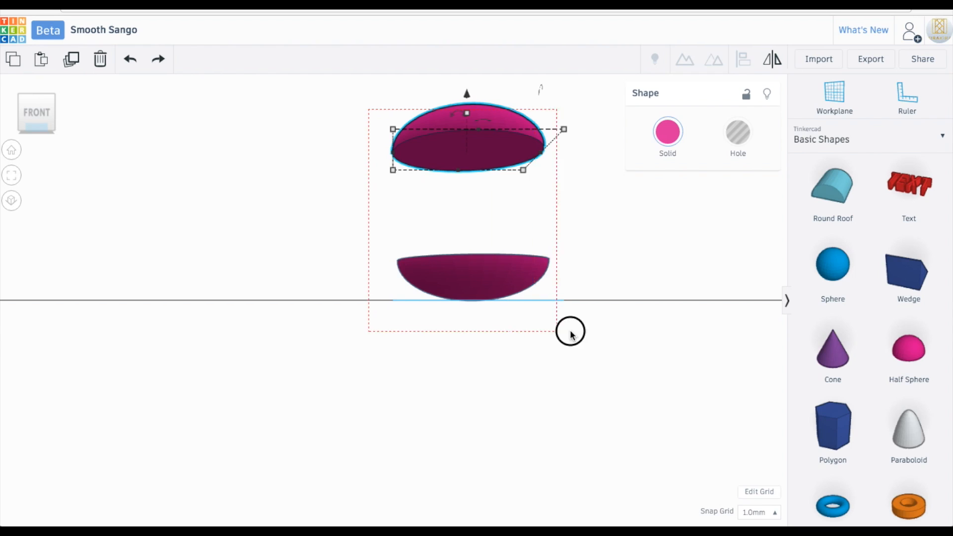
key(ctrl+l)
text(30)
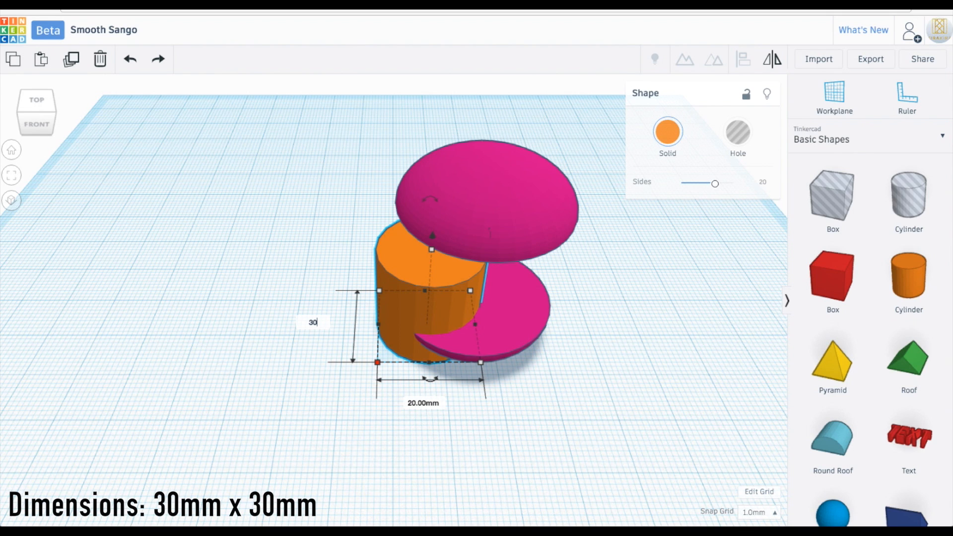
Step: Set the cylinder to 30 mm, snap grid to 0.1 mm, seat the top cap on it and group the body
key(Enter)
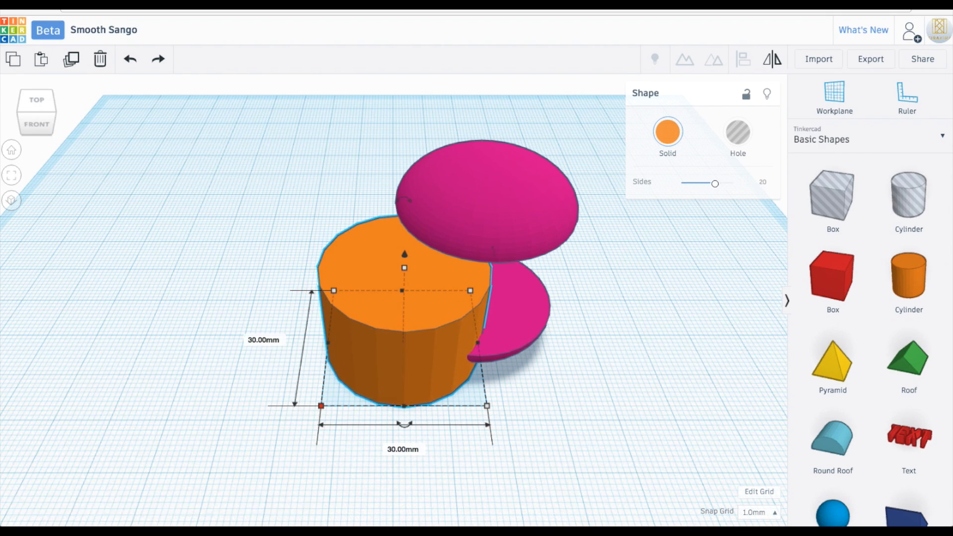
click(757, 512)
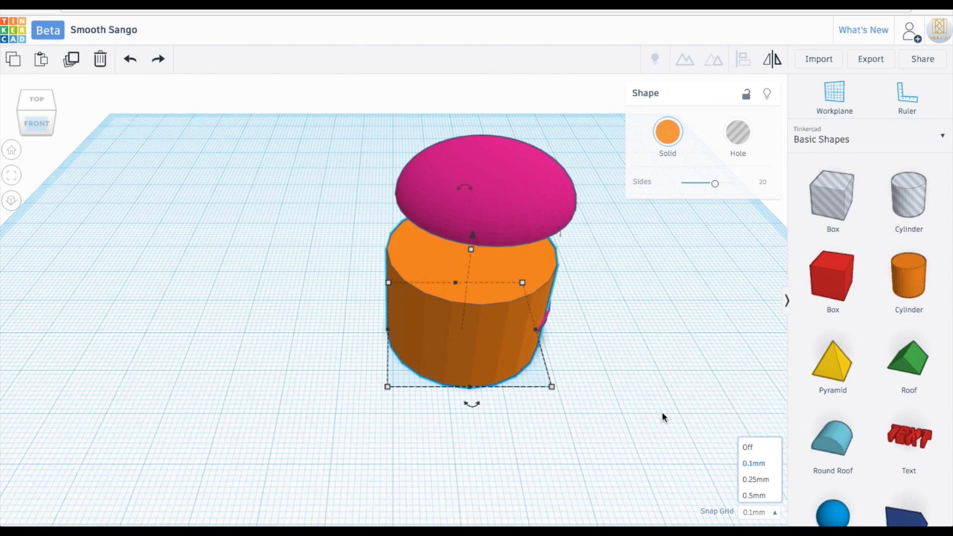
click(36, 123)
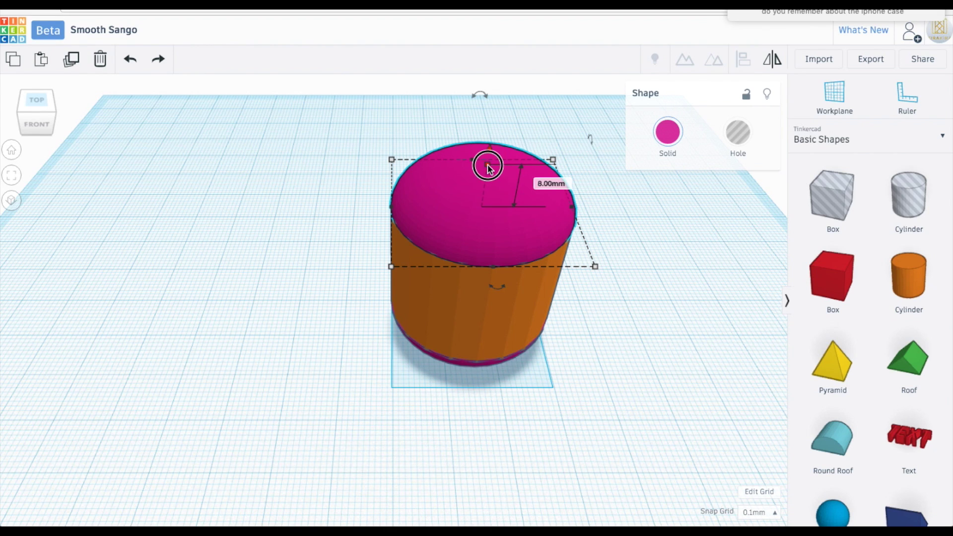
drag(488, 165, 492, 149)
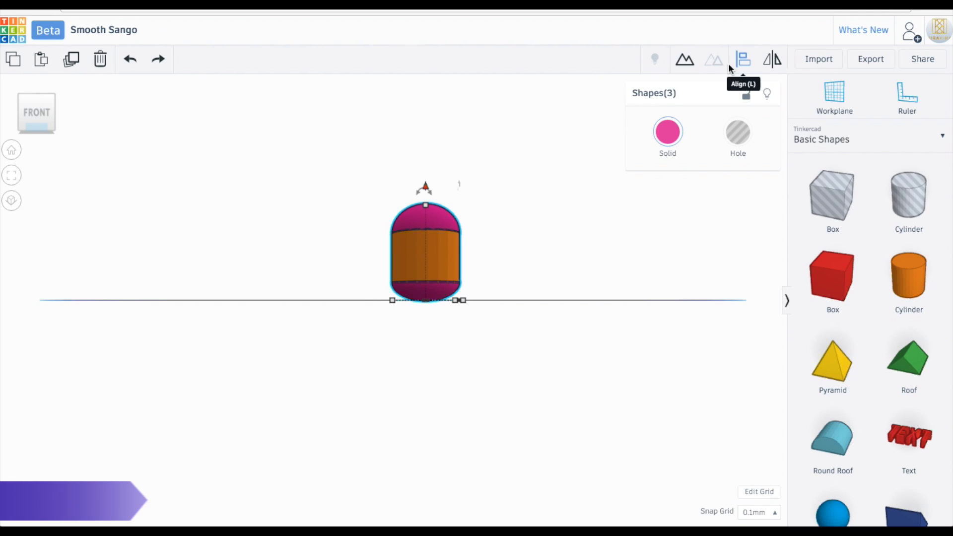
key(ctrl+g)
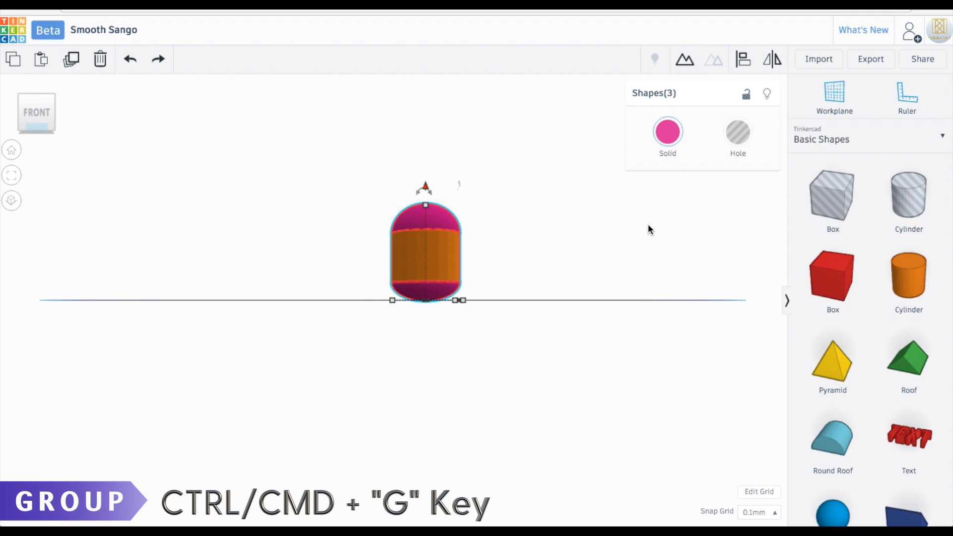
Step: Colour the body green and build a column of small pyramids turned 45° into diamonds
click(667, 132)
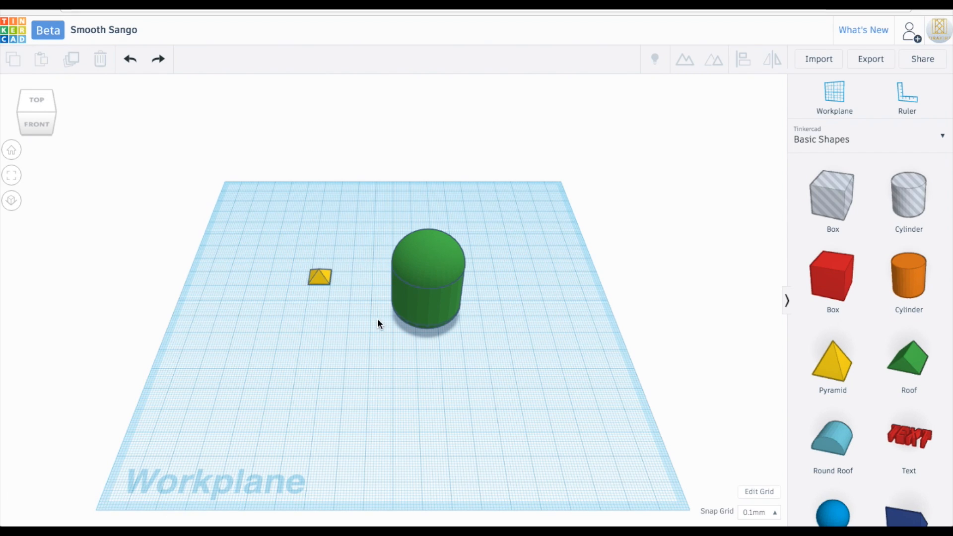
click(322, 281)
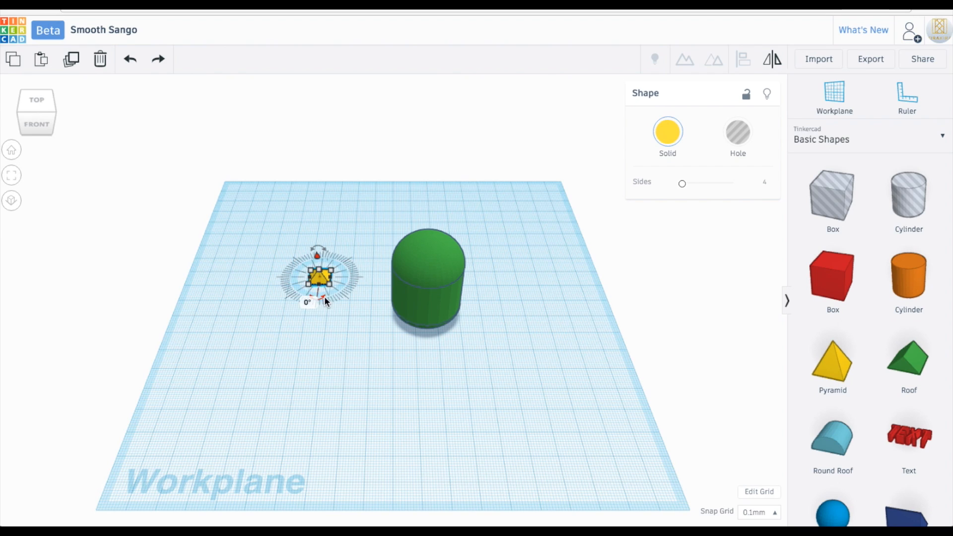
drag(322, 301, 273, 313)
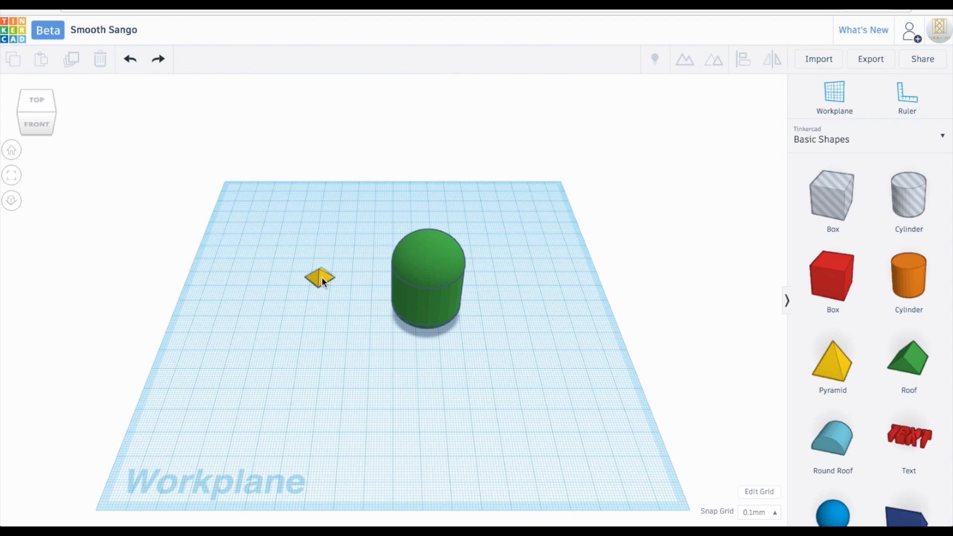
drag(319, 277, 319, 303)
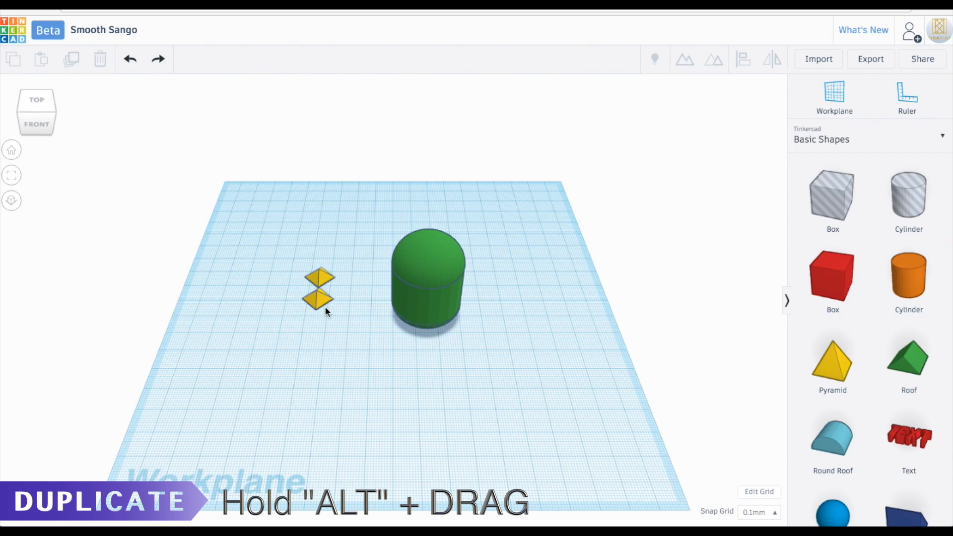
drag(319, 286, 313, 325)
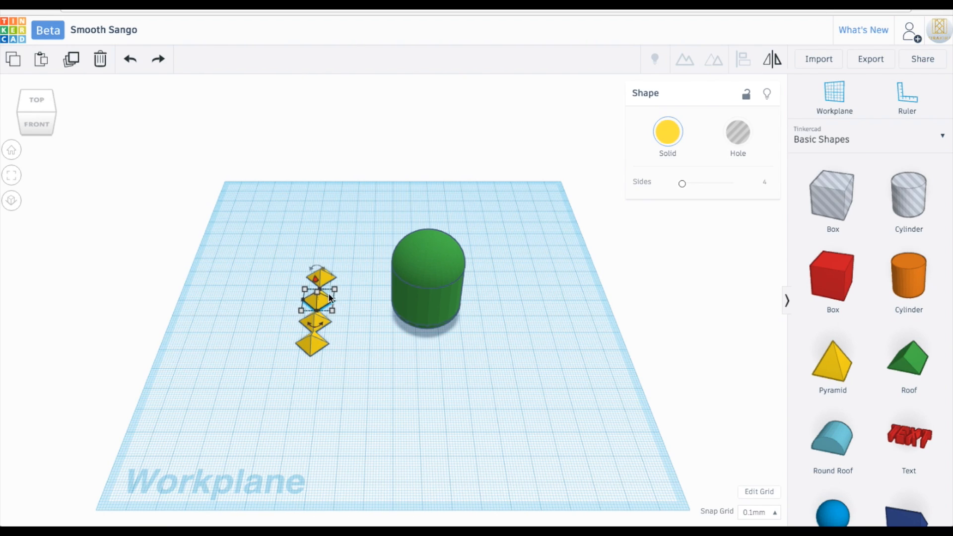
click(353, 322)
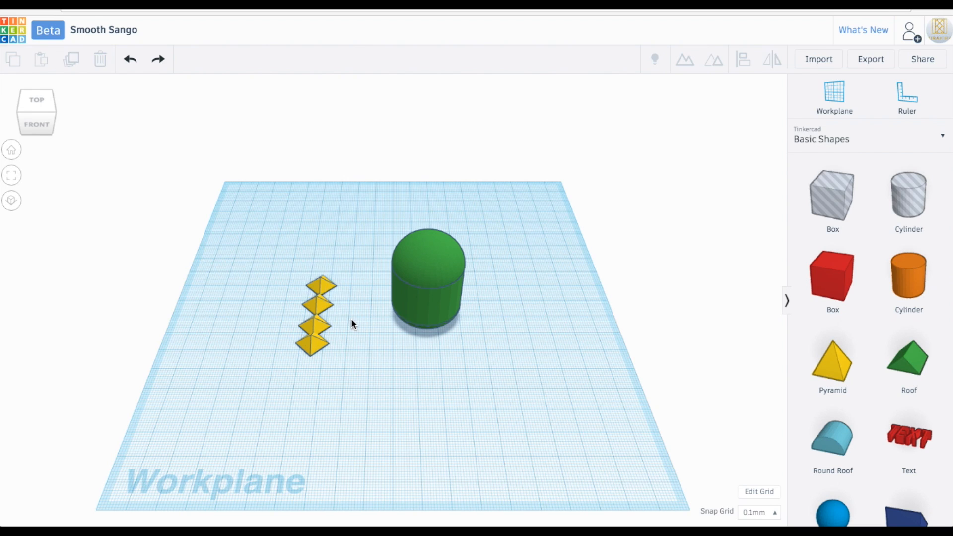
Step: Duplicate the pyramid column to eight, turn the set 90° upright and raise it off the workplane
click(36, 99)
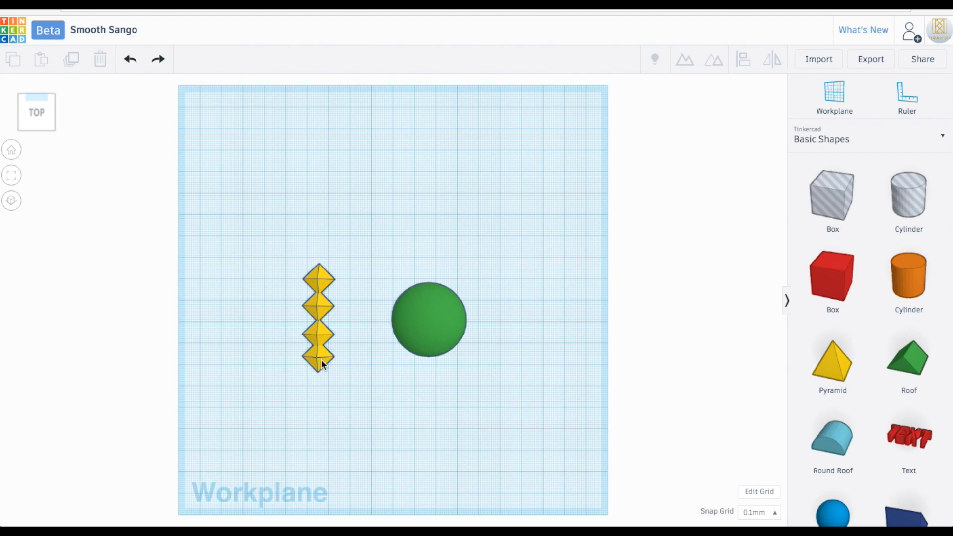
click(316, 333)
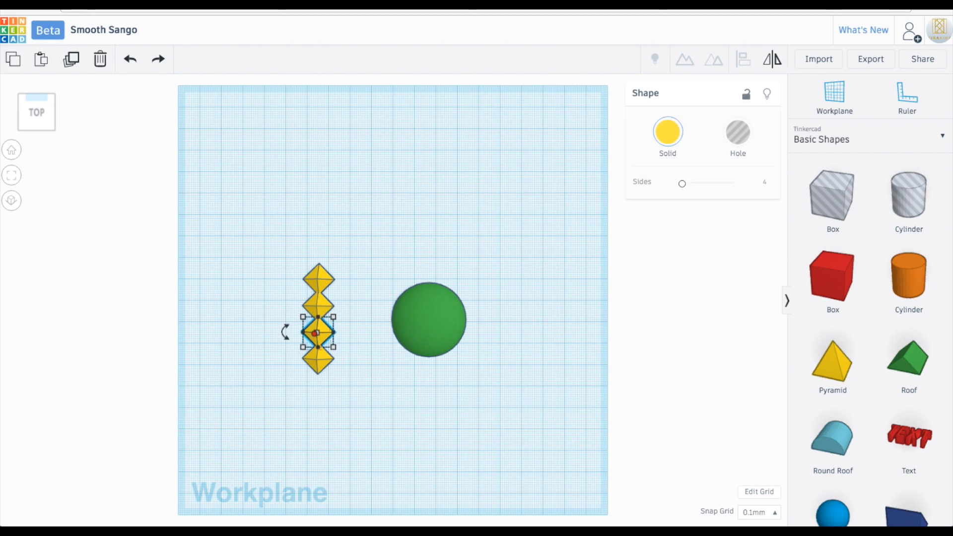
drag(317, 333, 328, 310)
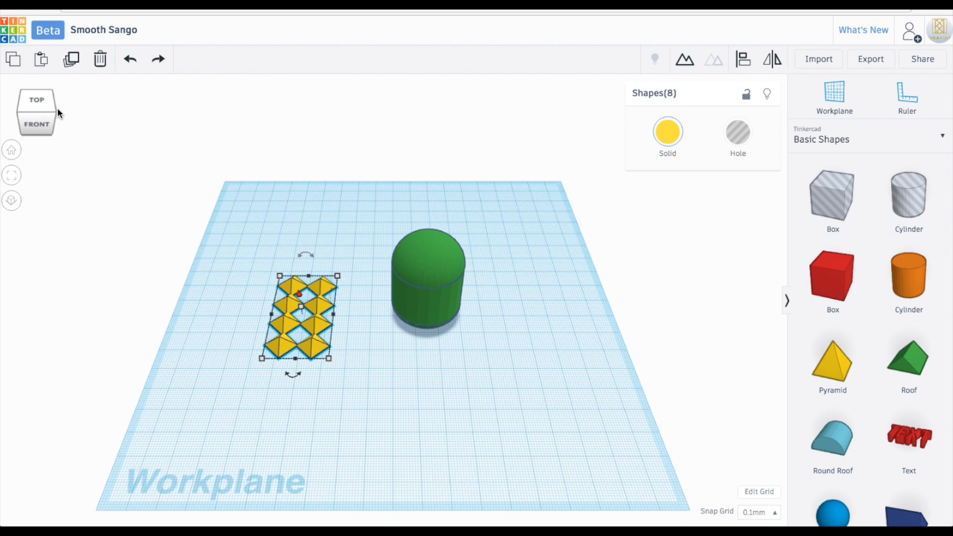
drag(292, 374, 484, 393)
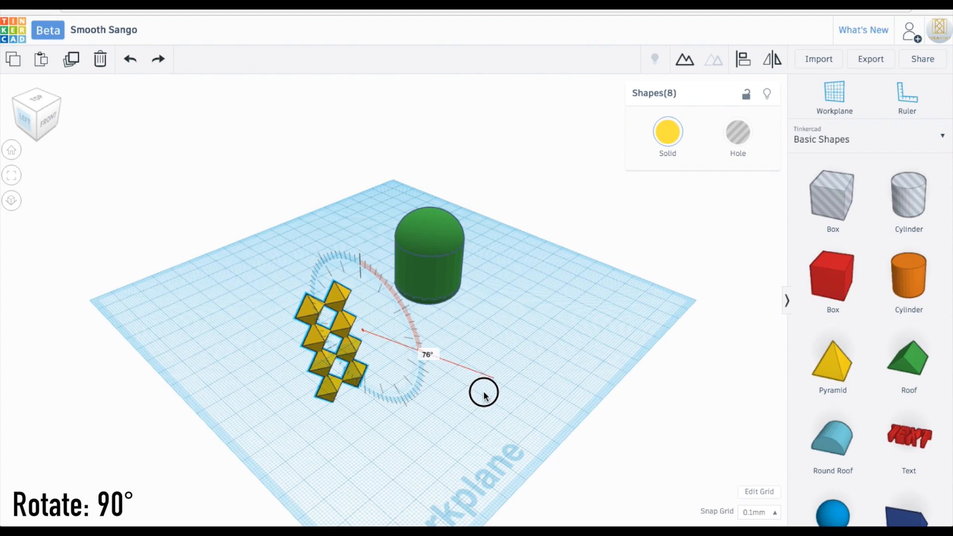
drag(485, 394, 493, 408)
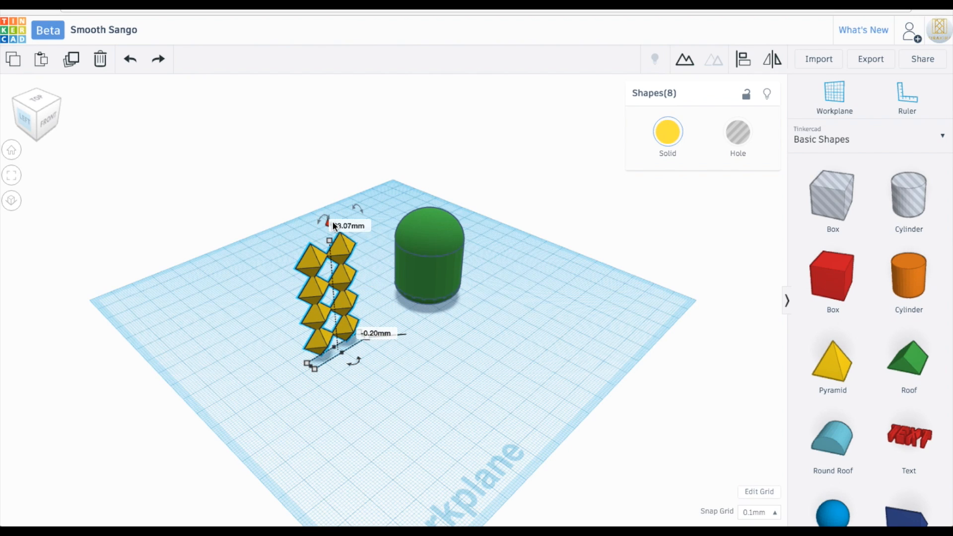
drag(355, 225, 291, 387)
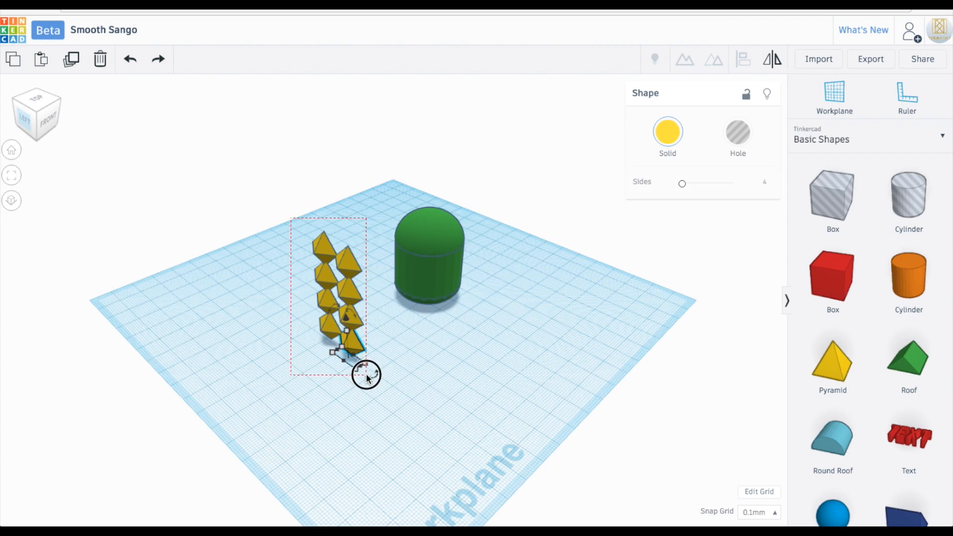
Step: Move the eight pyramids against the side of the green body and pick one column
click(371, 391)
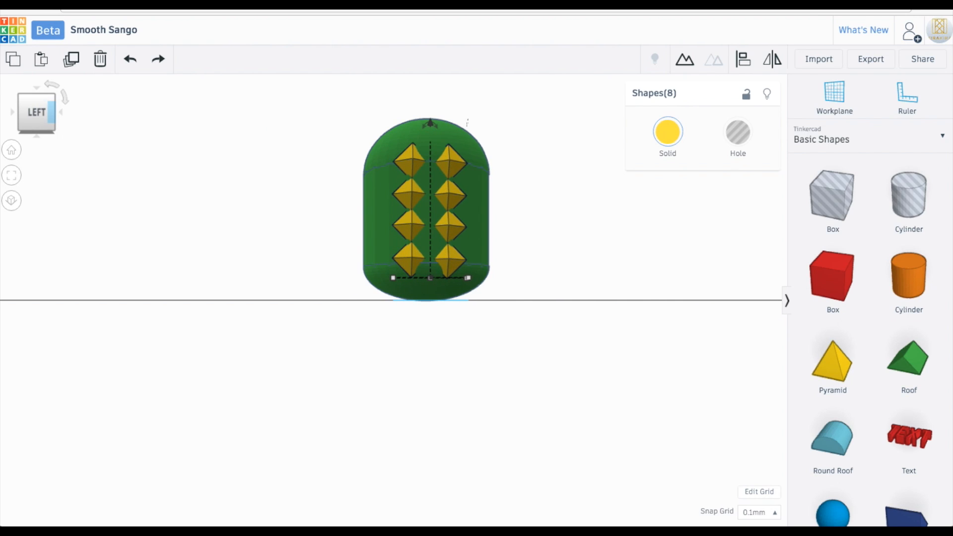
click(470, 265)
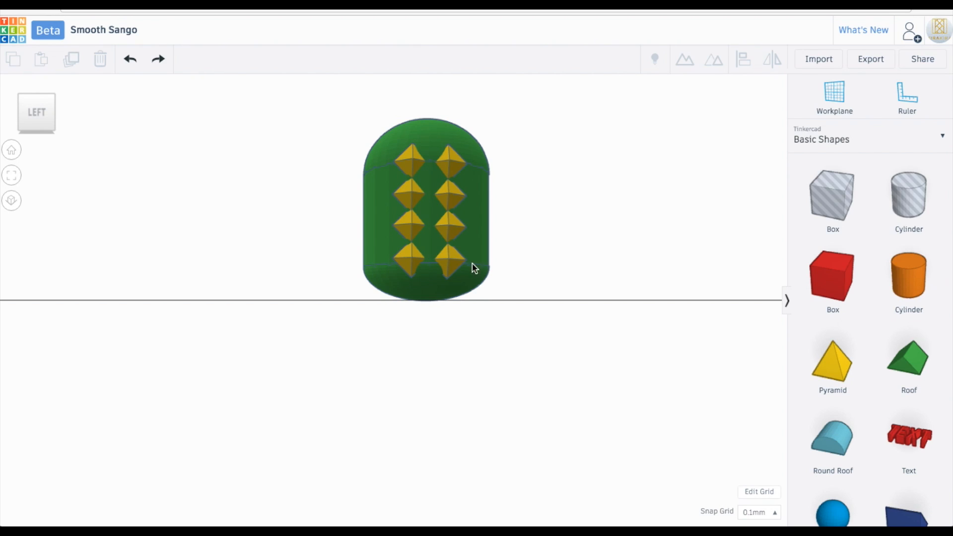
click(452, 193)
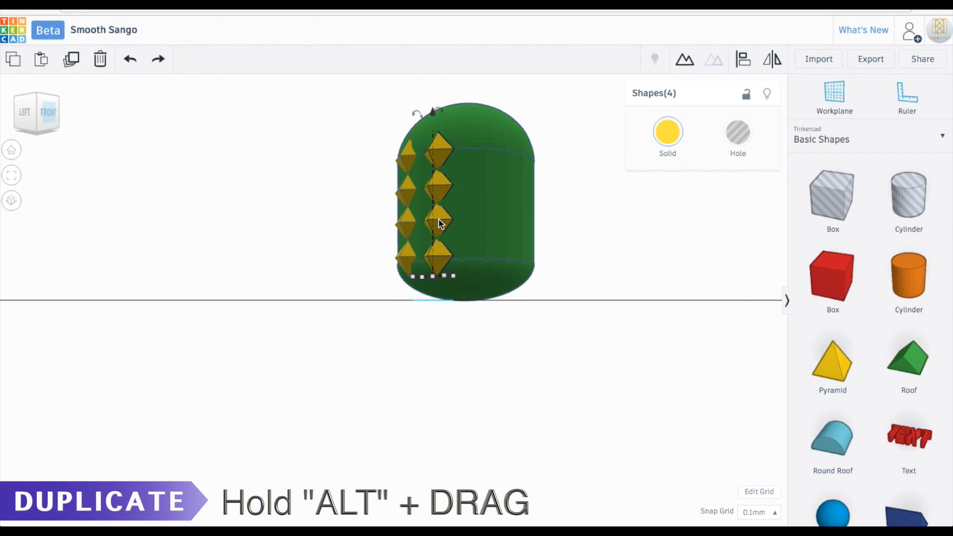
Step: Copy the pyramid column around the body, rotating each copy to face outward until the side is ringed
drag(437, 219, 504, 246)
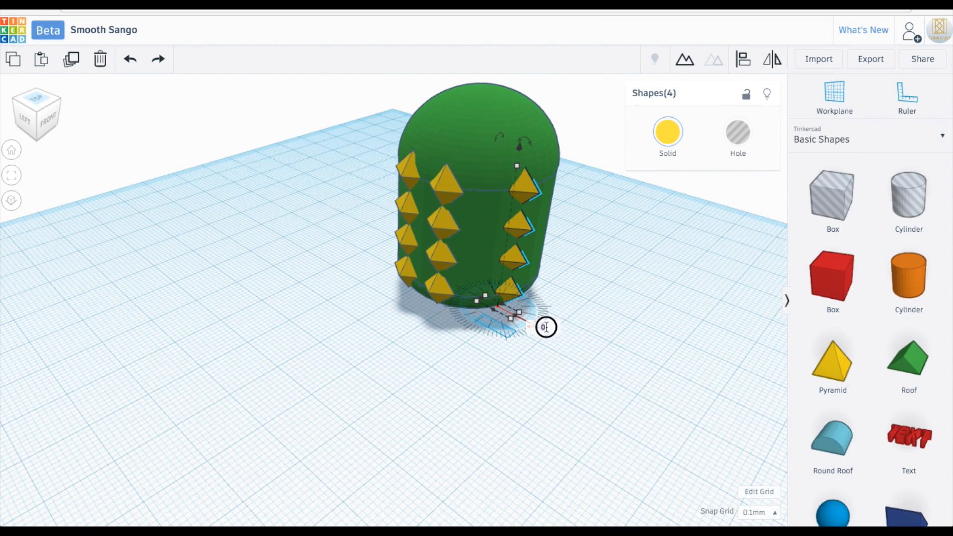
drag(544, 327, 525, 313)
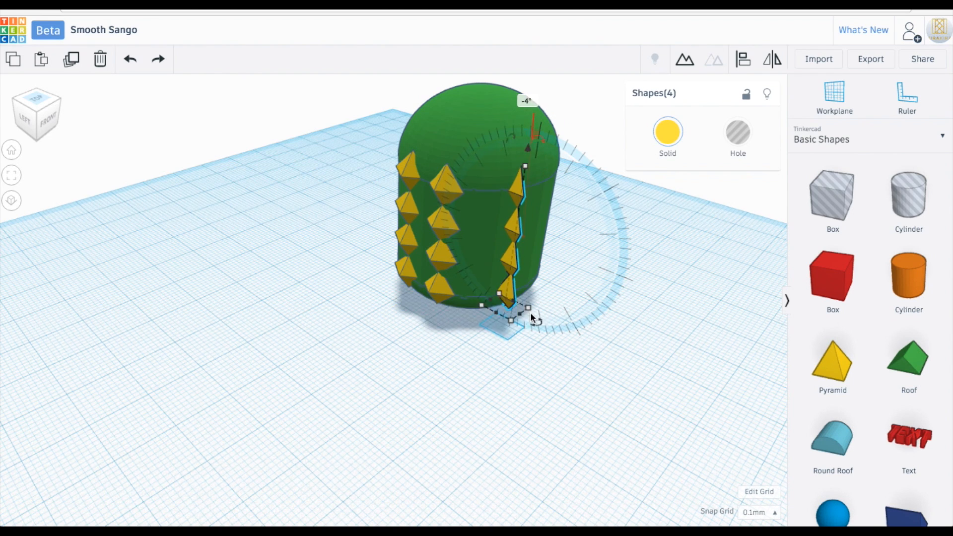
drag(527, 307, 516, 304)
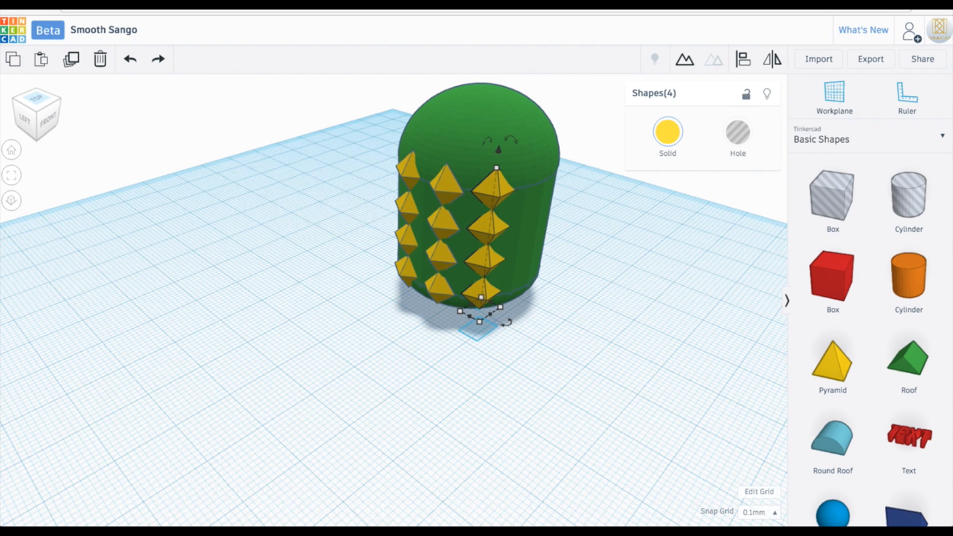
mouse_move(514, 363)
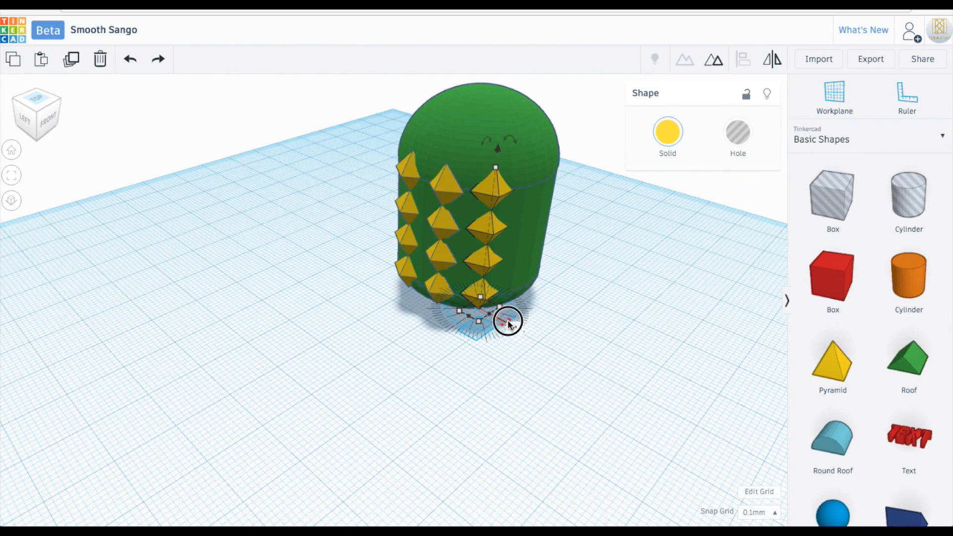
drag(507, 321, 498, 331)
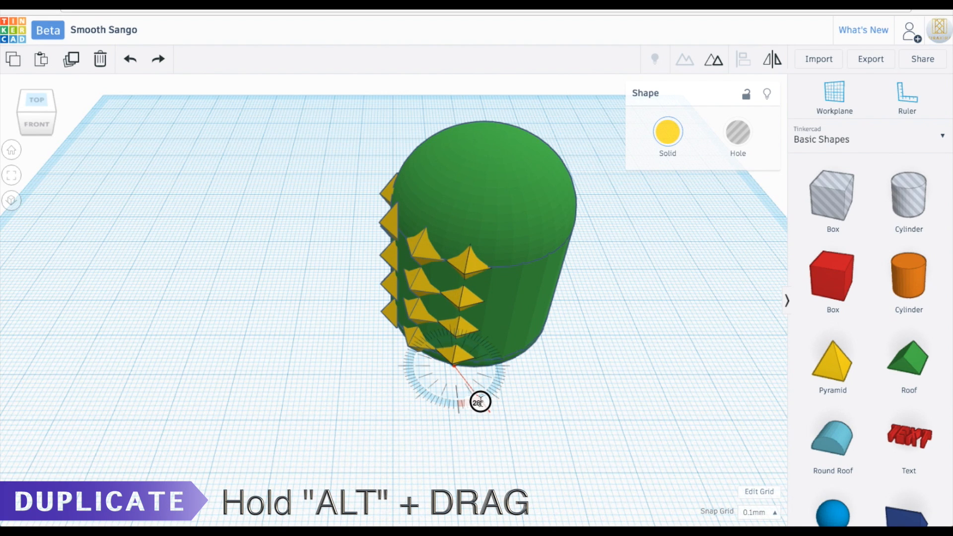
drag(479, 401, 476, 407)
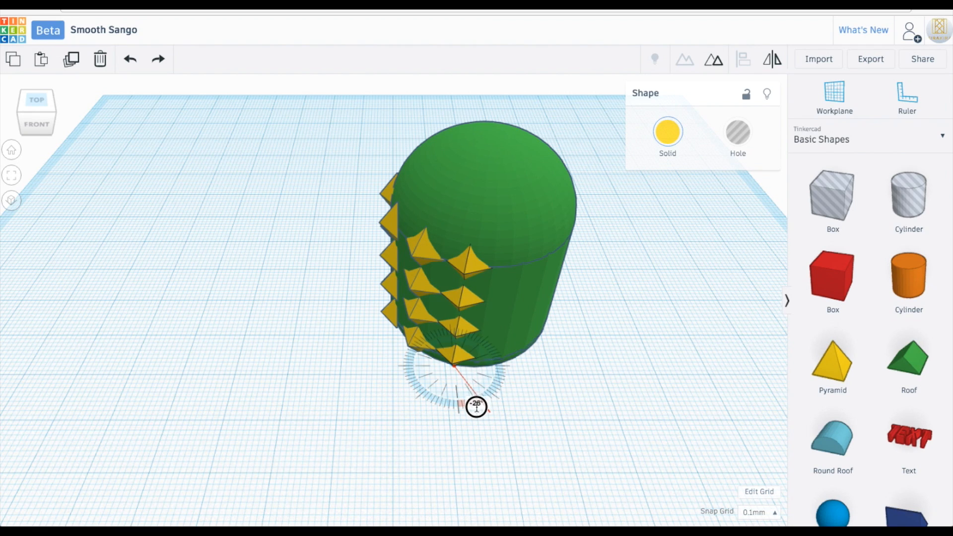
drag(476, 406, 478, 407)
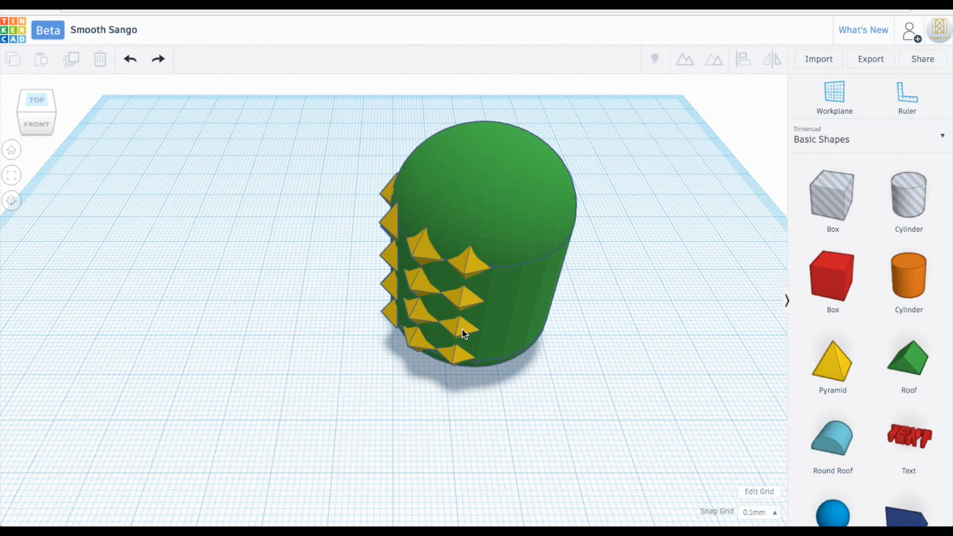
click(461, 334)
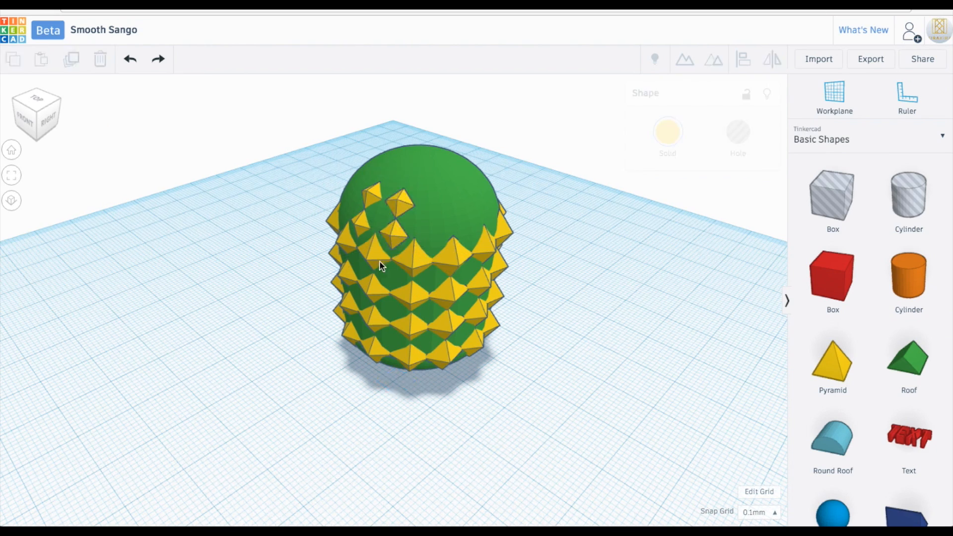
Step: Copy a spike higher onto the dome and rotate the top spikes into place
click(434, 242)
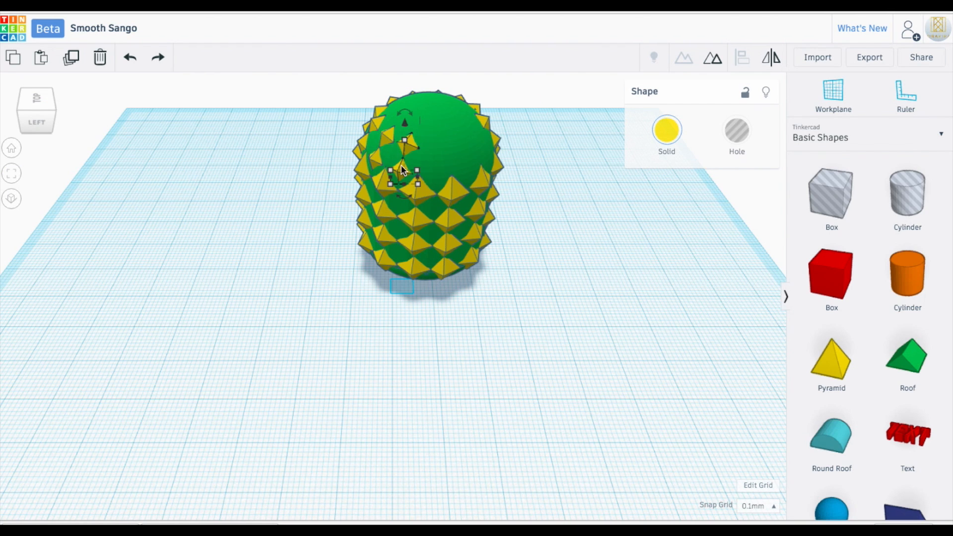
drag(401, 167, 477, 185)
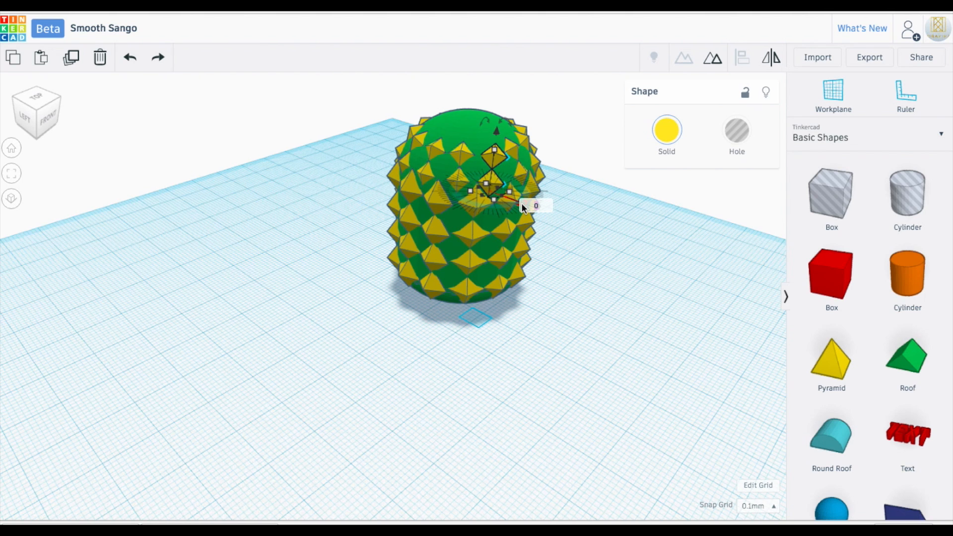
drag(535, 206, 535, 195)
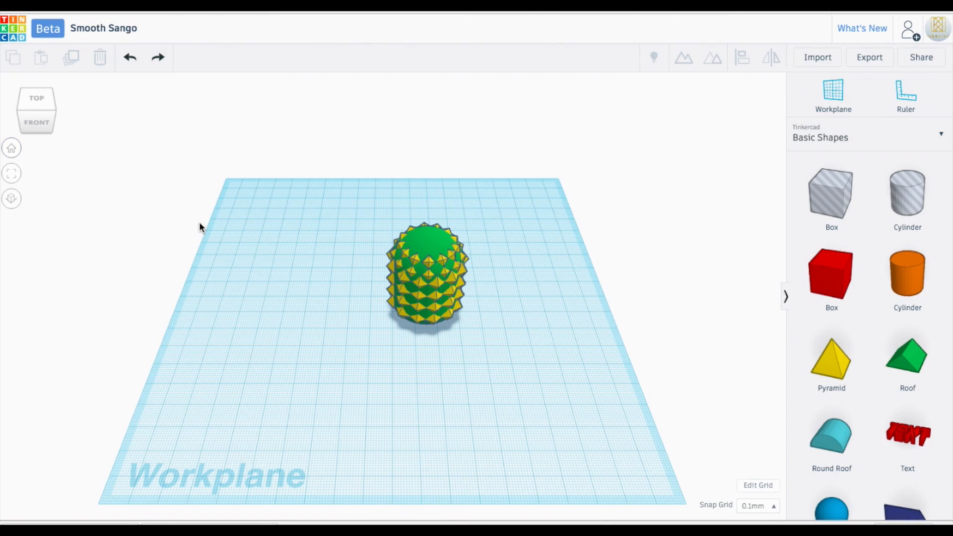
mouse_move(668, 357)
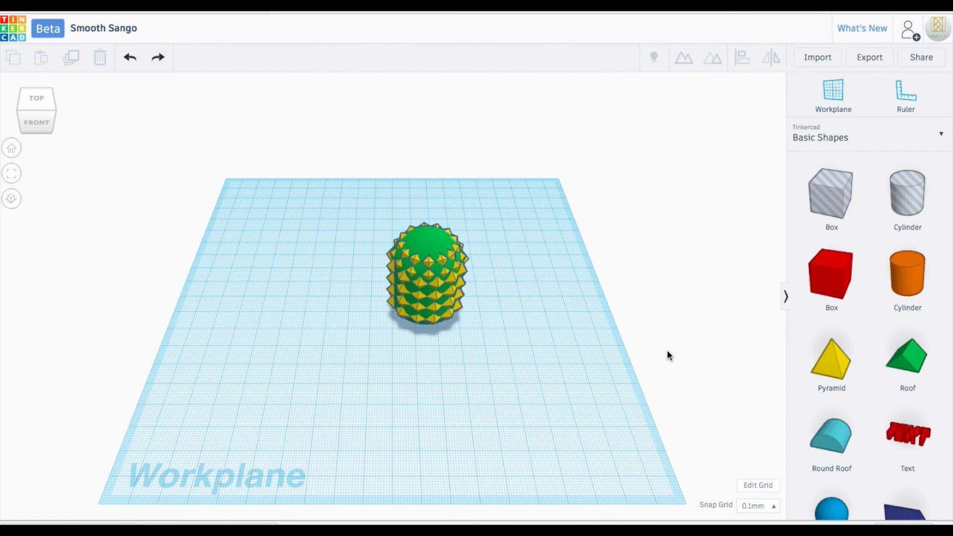
Step: Drop a Paraboloid from Basic Shapes onto the body top and stretch it taller
scroll(down, 3)
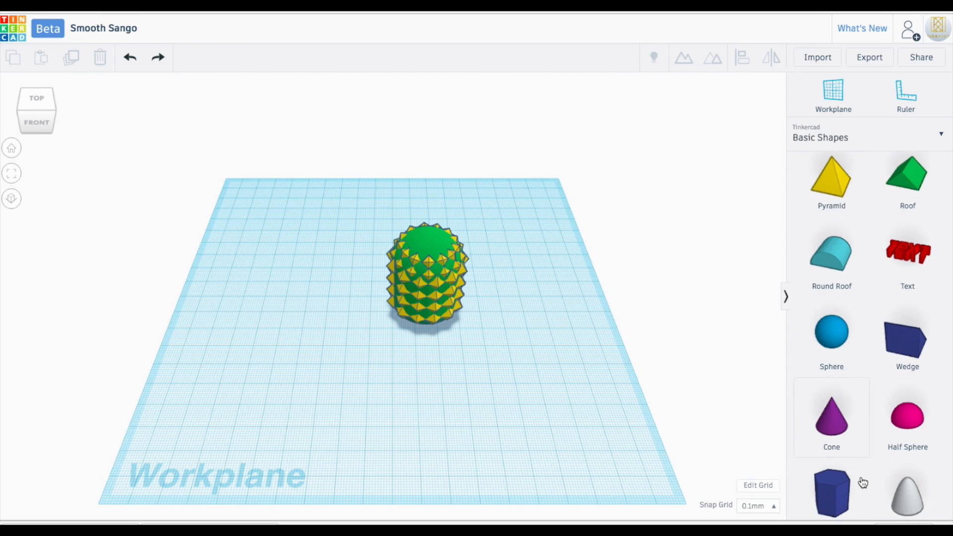
scroll(down, 3)
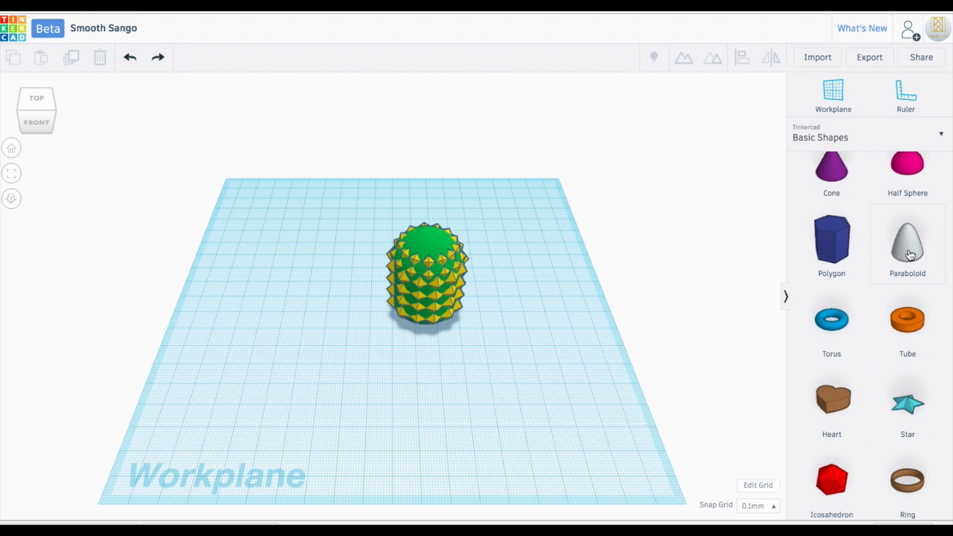
click(907, 245)
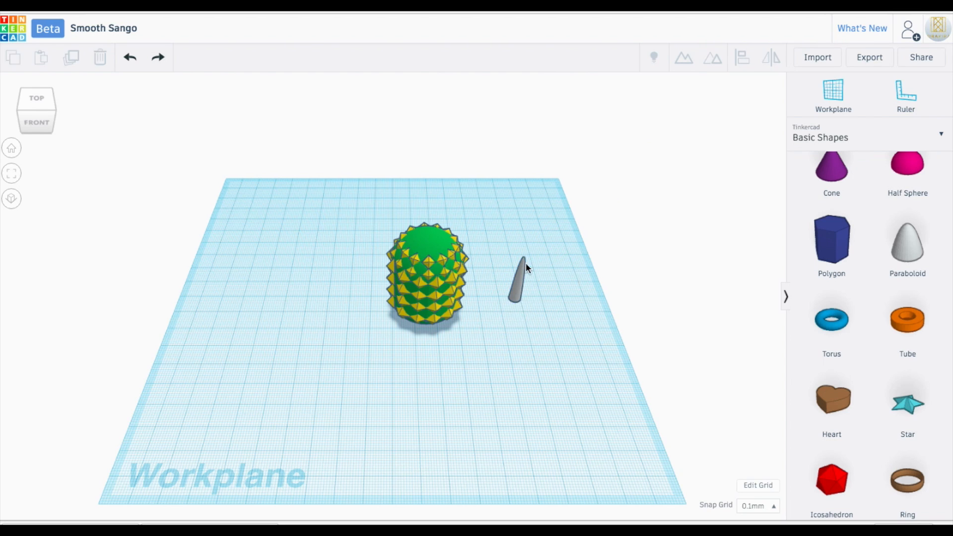
click(516, 290)
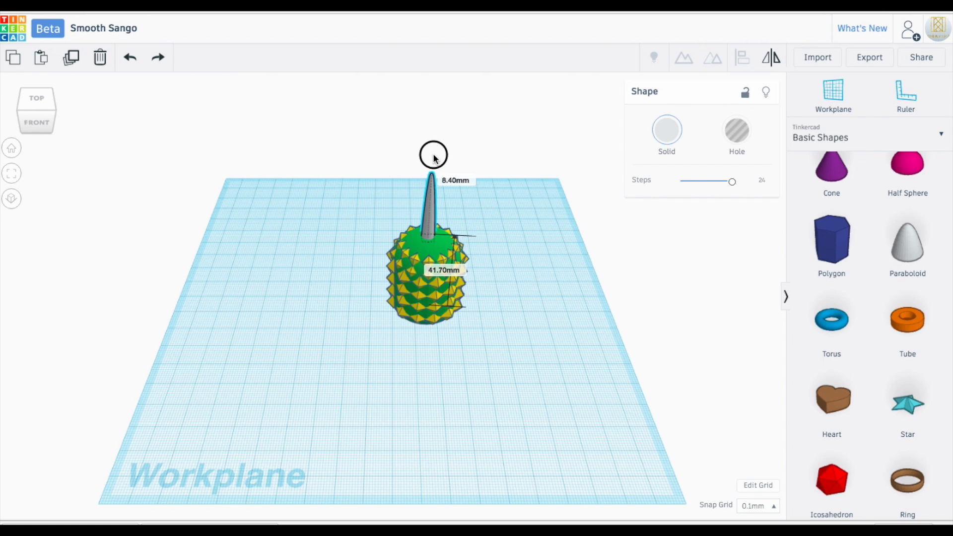
click(35, 97)
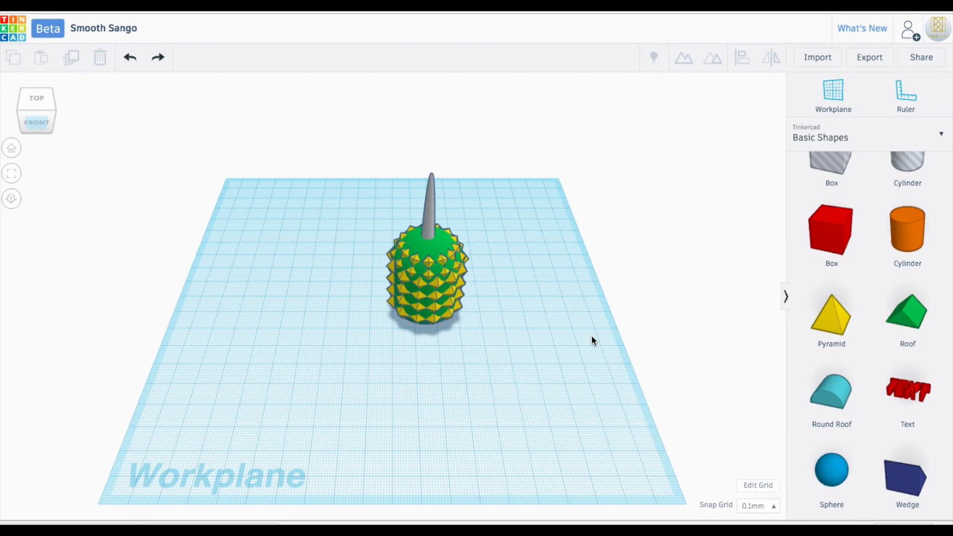
mouse_move(915, 315)
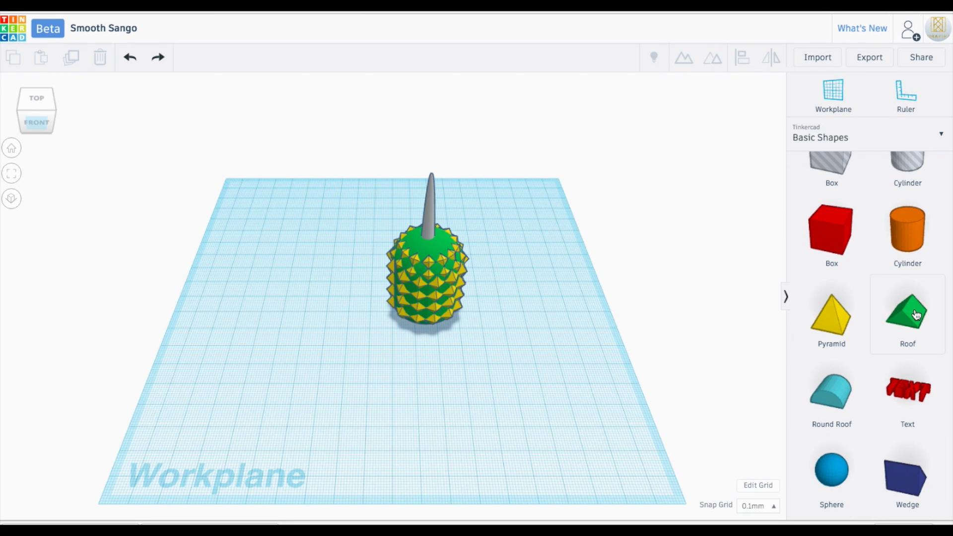
Step: Bring in Roof shapes as leaves, duplicate the cluster and tilt each leaf upward around the core
drag(908, 313, 681, 426)
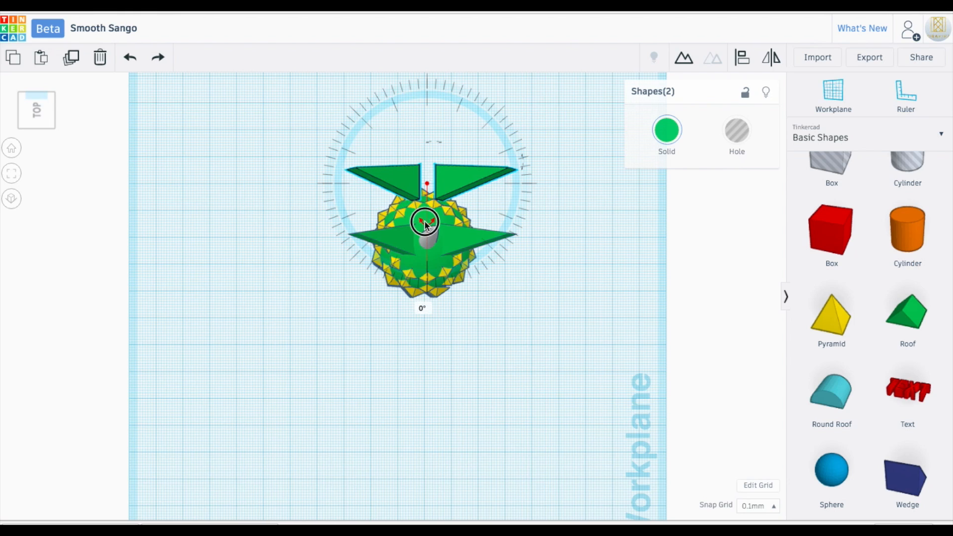
drag(425, 221, 362, 183)
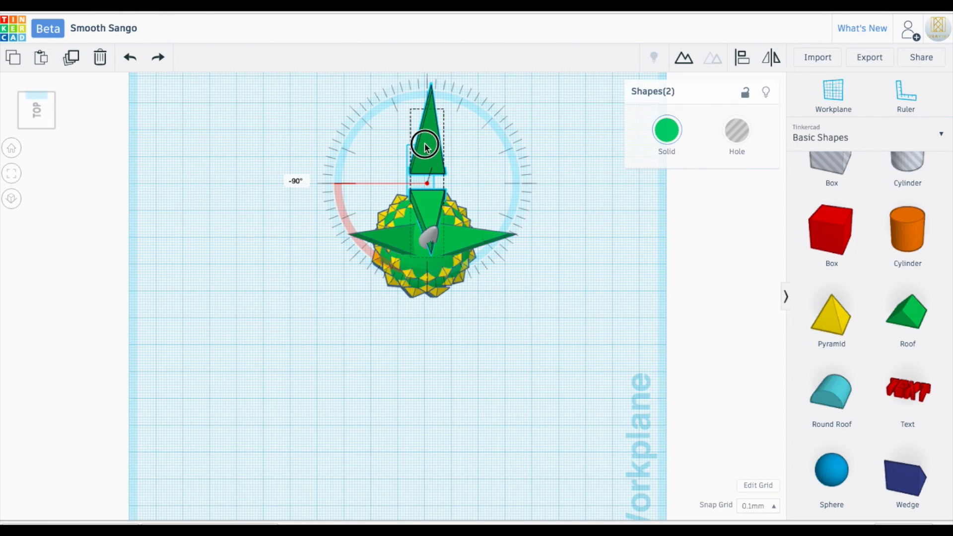
drag(425, 146, 425, 207)
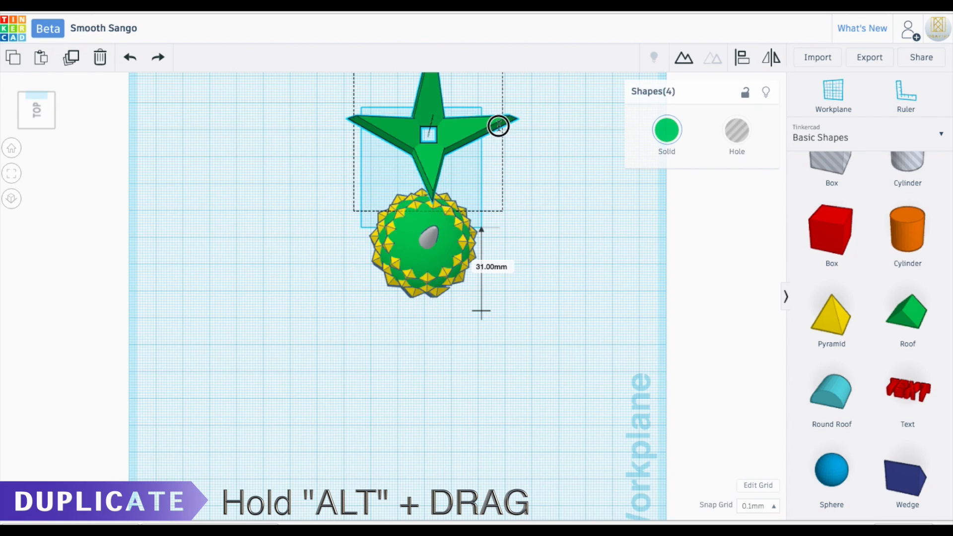
drag(498, 125, 507, 152)
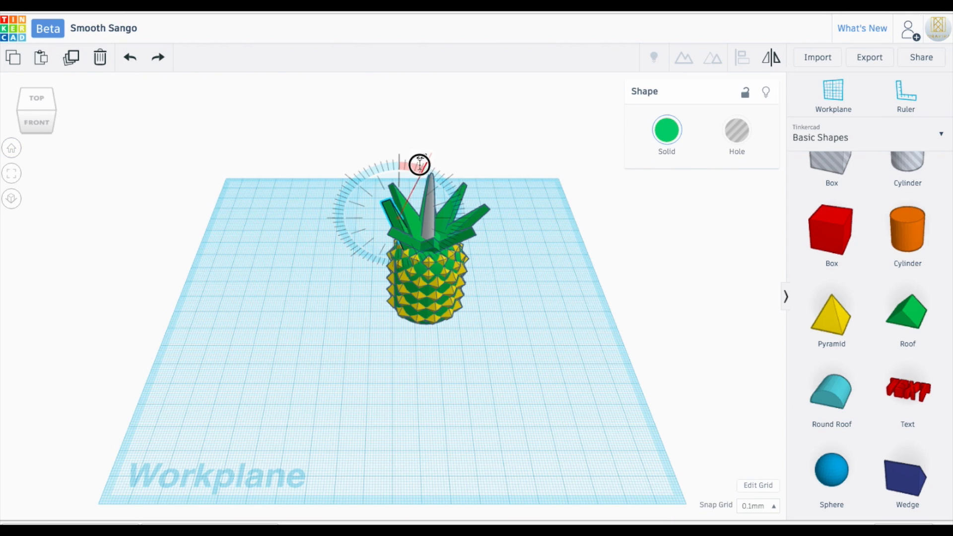
drag(418, 165, 412, 189)
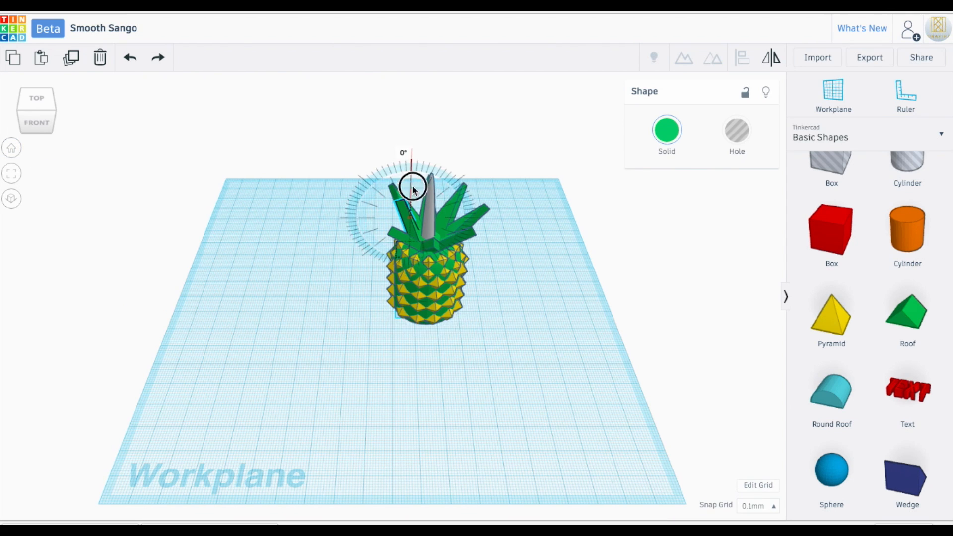
drag(414, 189, 404, 160)
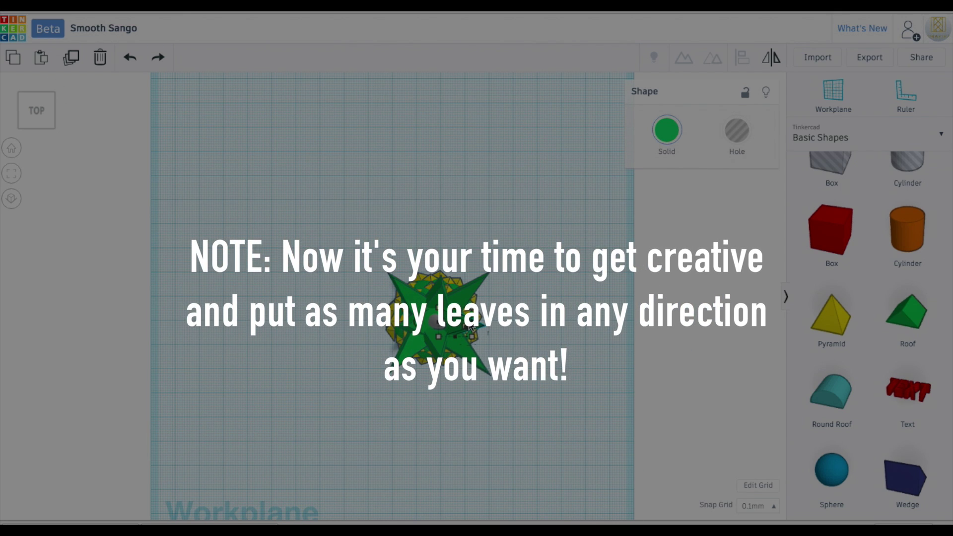
Step: From the front view, box-select the body, core and leaves and group them into one pineapple
click(34, 110)
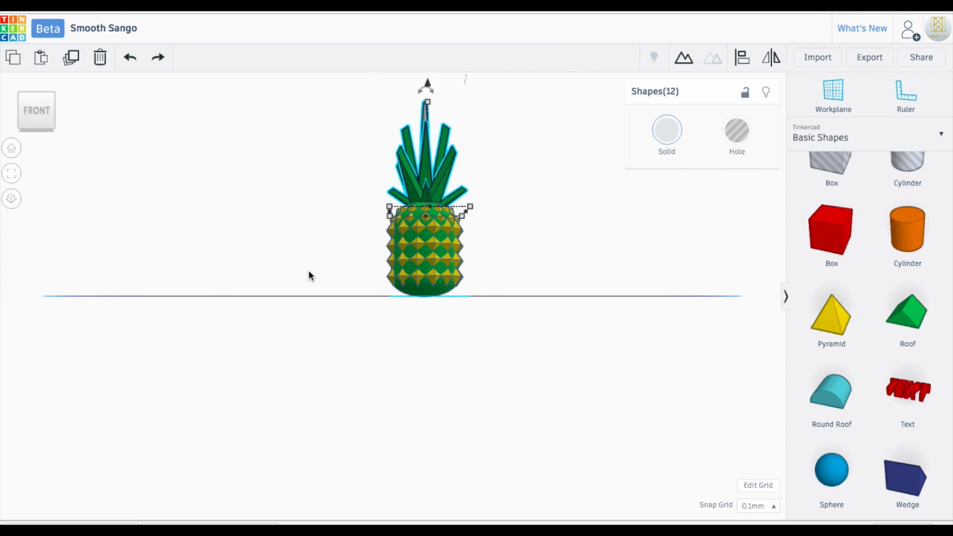
drag(310, 276, 460, 294)
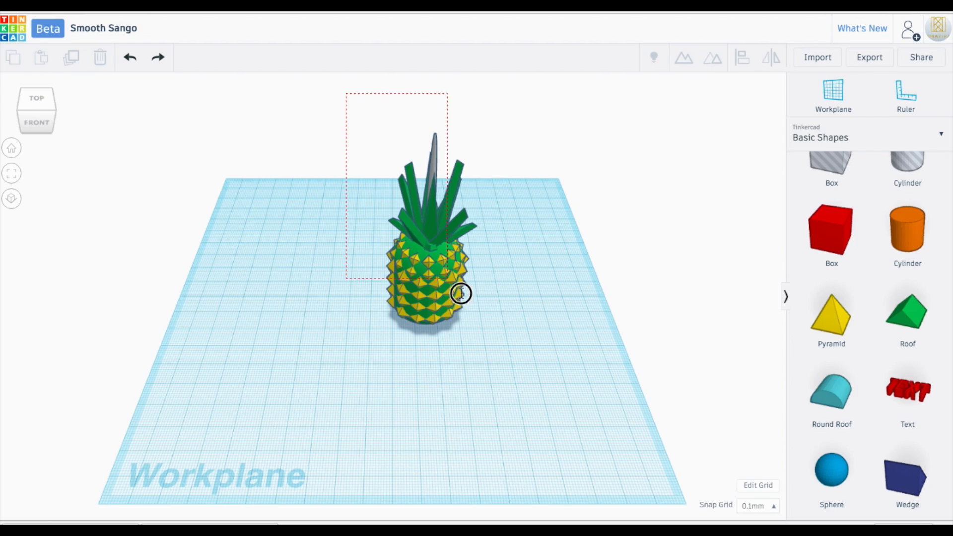
click(683, 57)
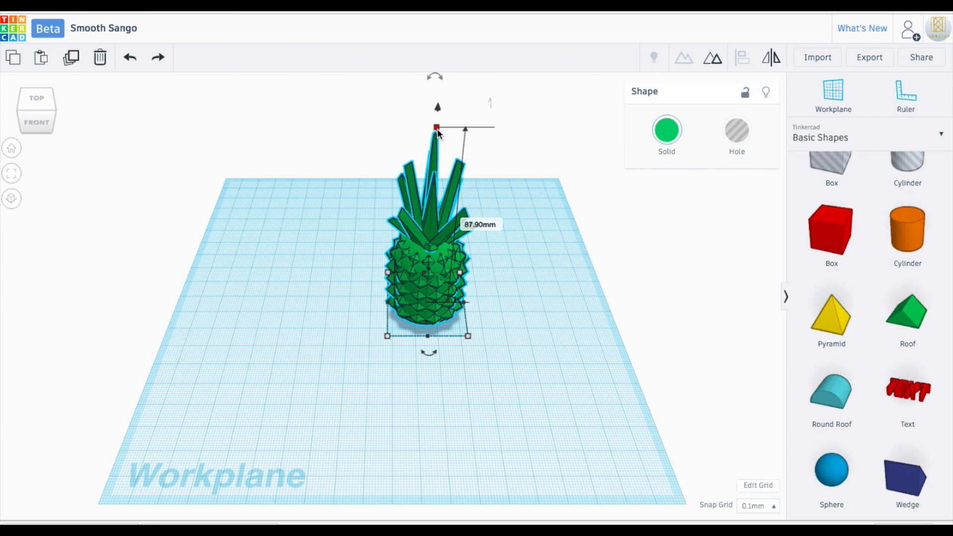
click(35, 123)
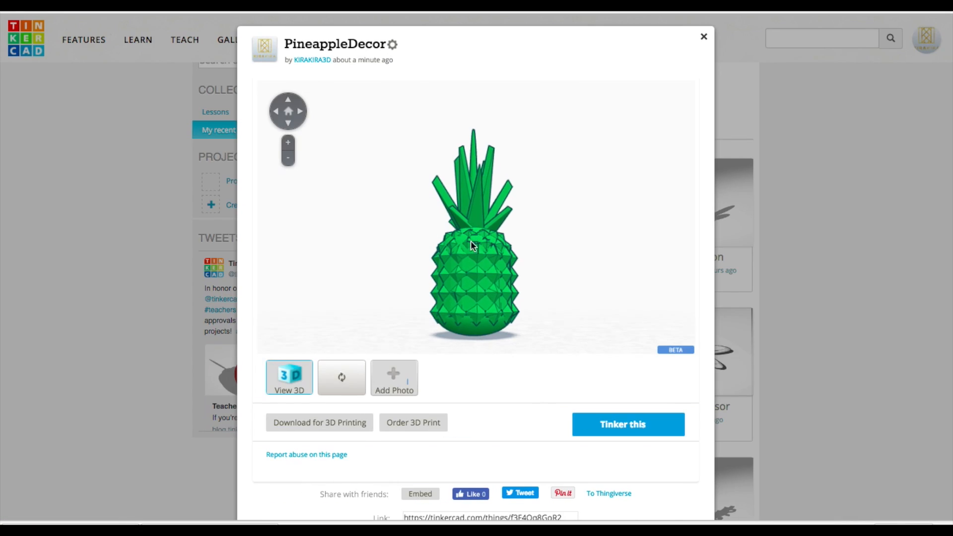
Step: Bring up the Download for 3D Printing options for the PineappleDecor design
click(319, 423)
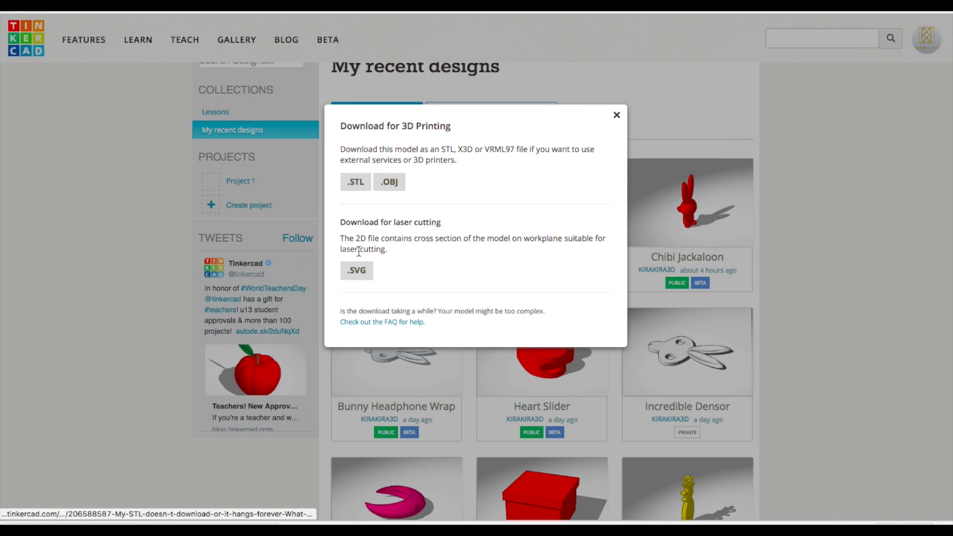